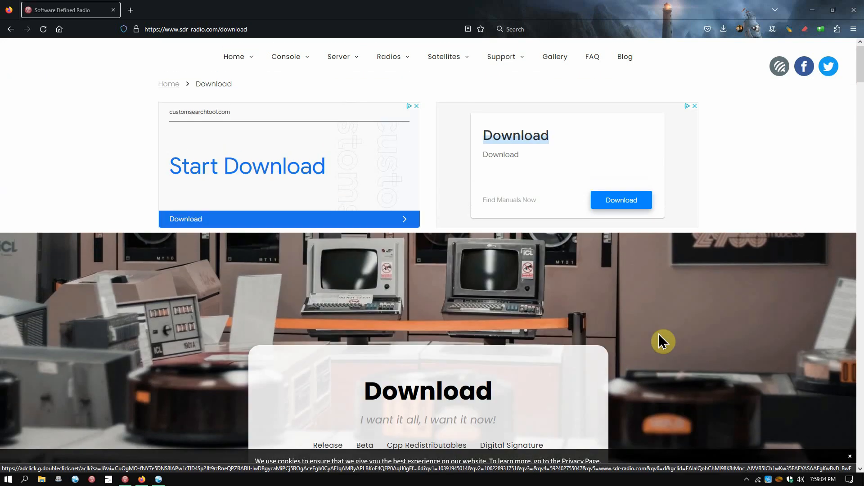
mouse_move(657, 298)
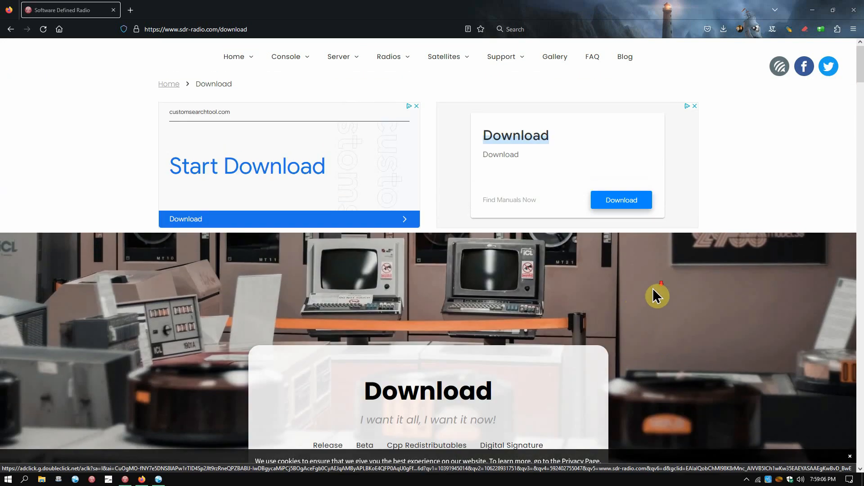
- Scroll the sdr-radio.com download page past the Beta 3.3 Build 2848 S Meter previews to the 3.2 downloads
scroll(down, 3)
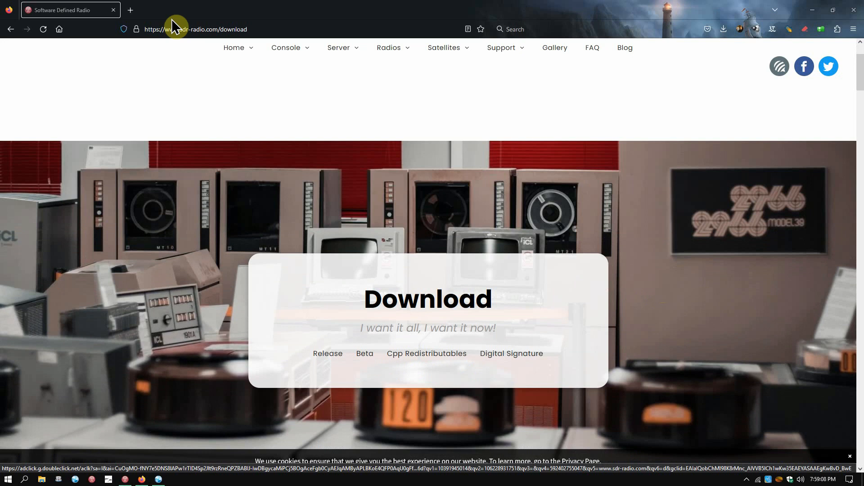
scroll(down, 3)
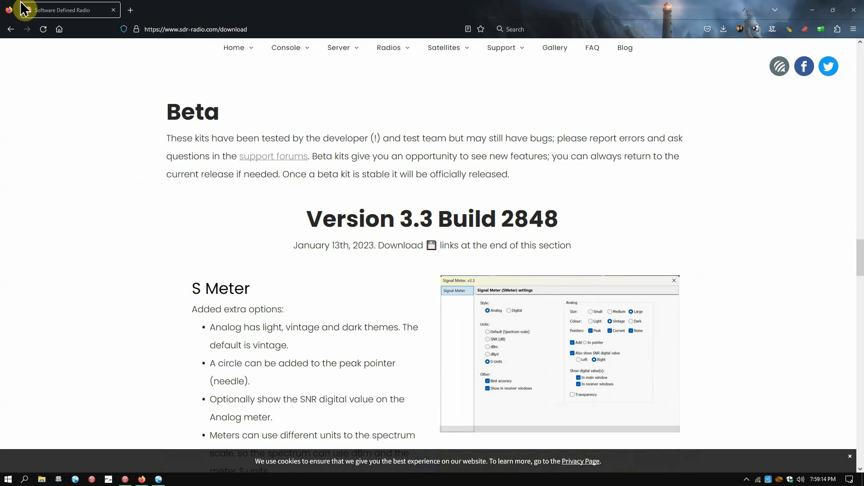
scroll(down, 3)
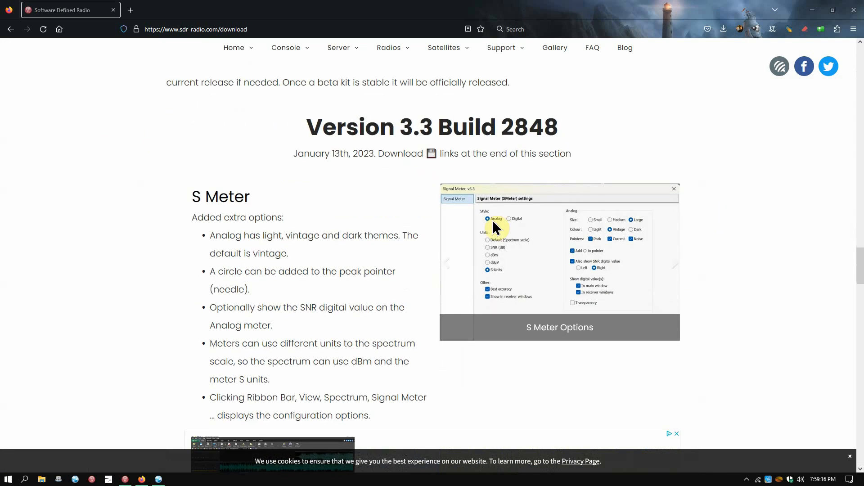
mouse_move(462, 153)
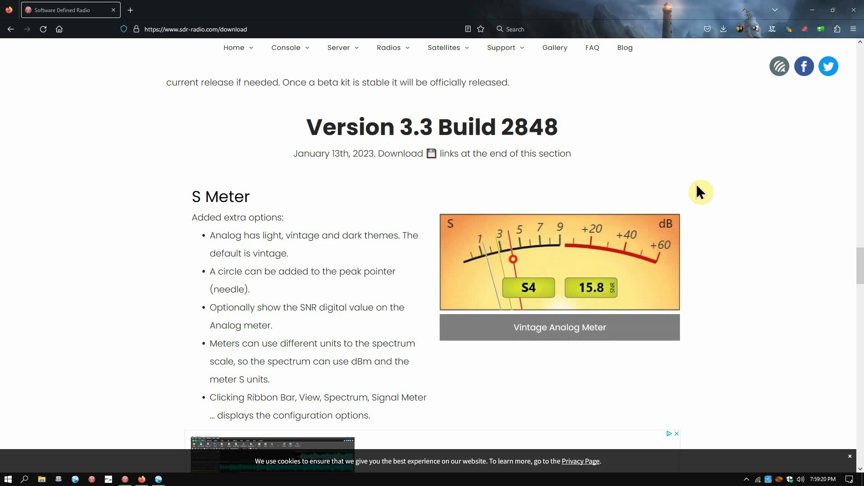
mouse_move(666, 267)
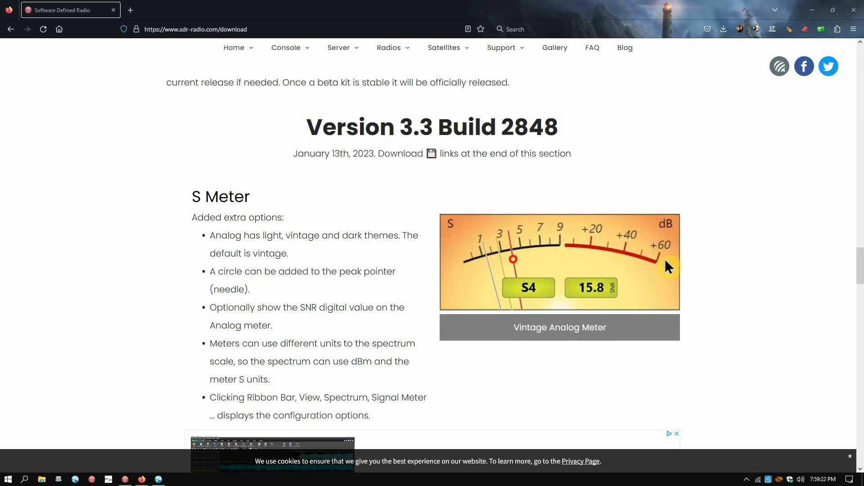
scroll(down, 3)
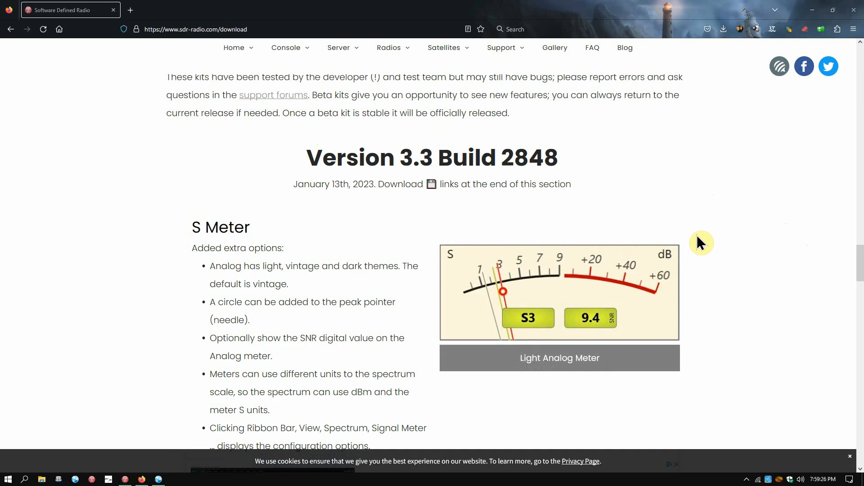
mouse_move(710, 246)
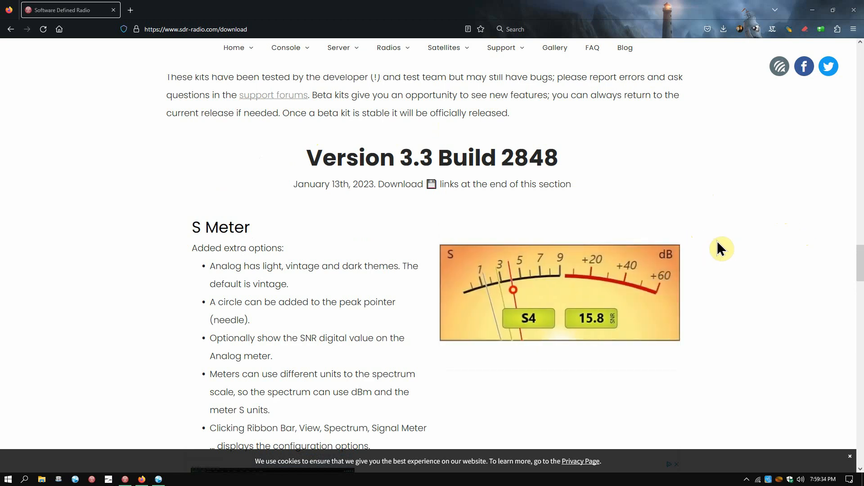
scroll(down, 3)
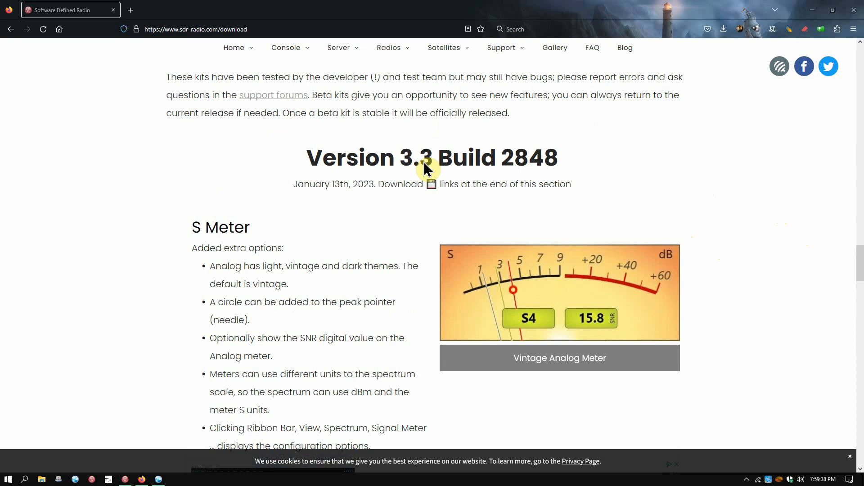
scroll(down, 3)
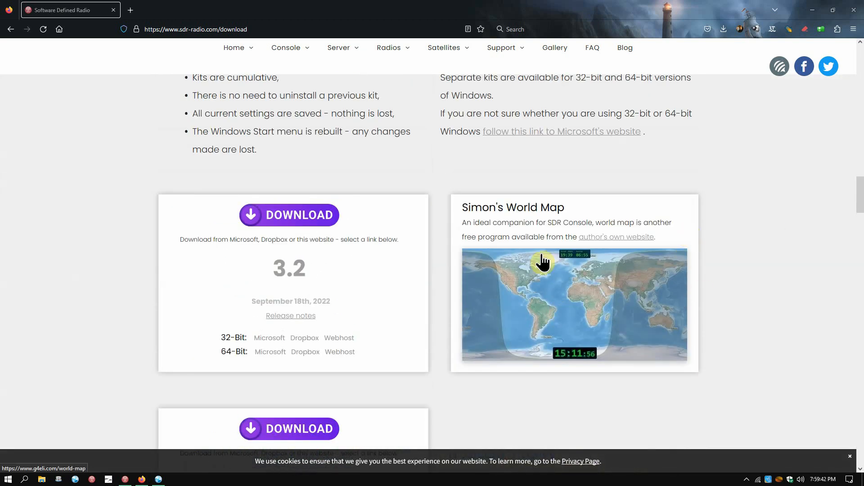
mouse_move(564, 288)
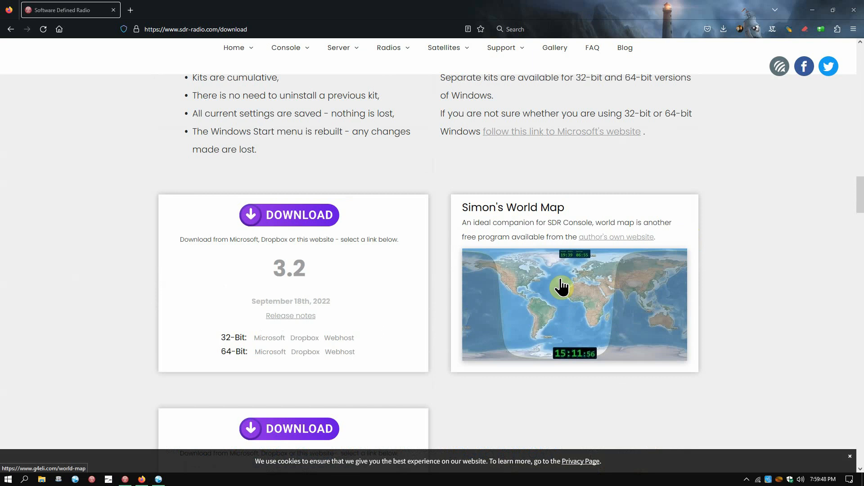
- Scroll back up slightly to the 3.2 DOWNLOAD box and Simon's World Map panel
scroll(up, 3)
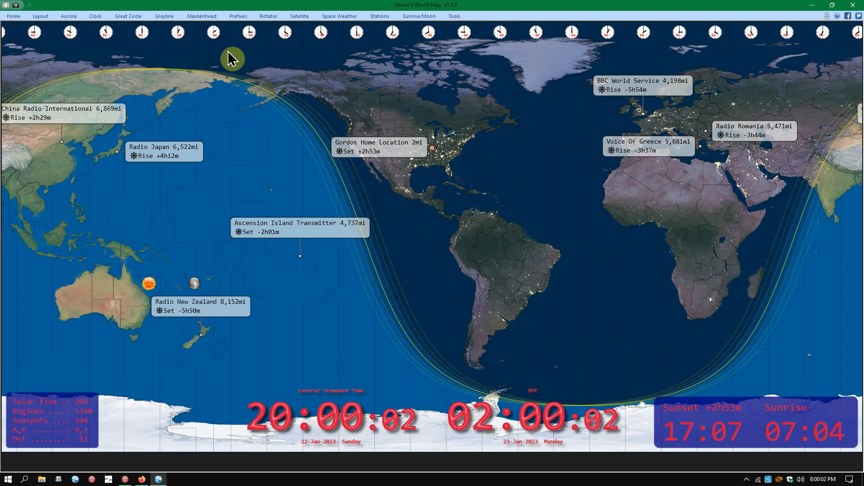
mouse_move(782, 53)
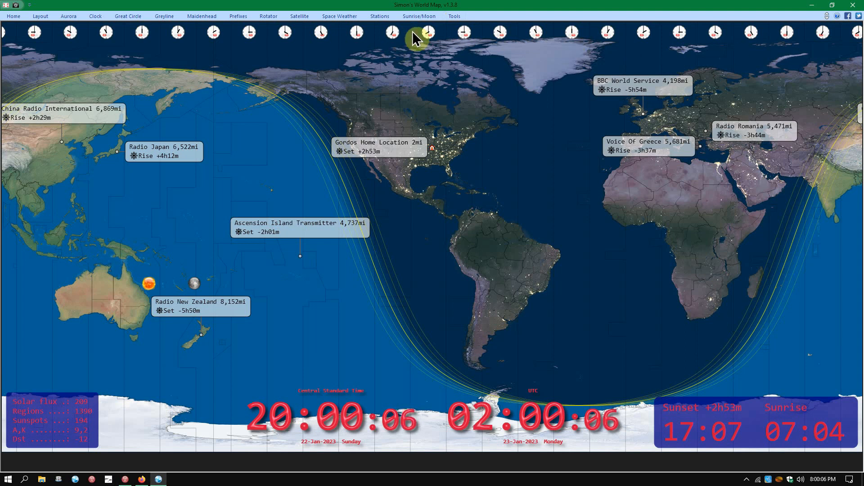
mouse_move(43, 413)
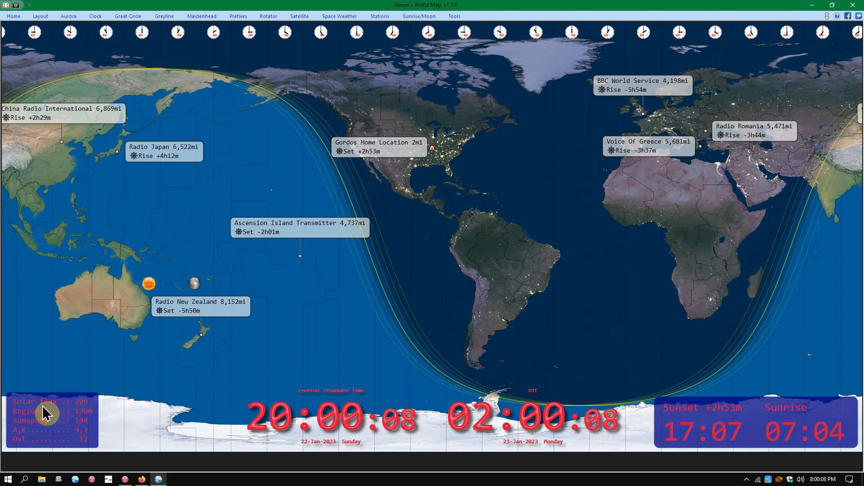
mouse_move(168, 395)
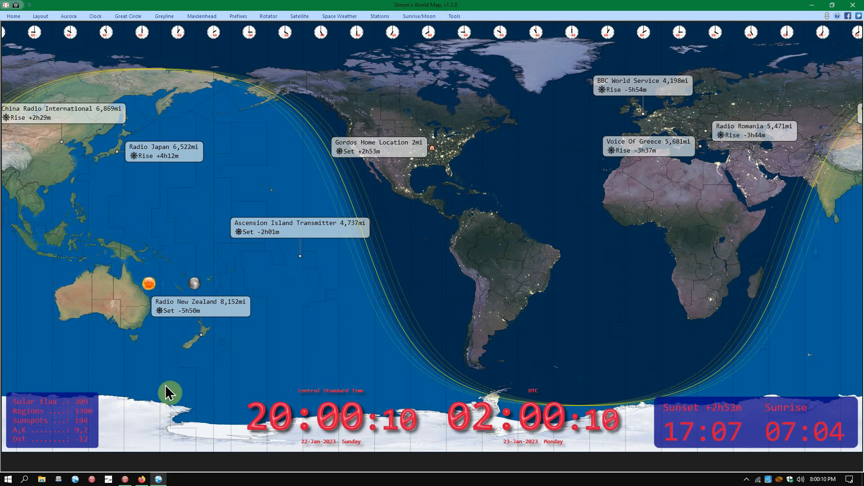
mouse_move(251, 265)
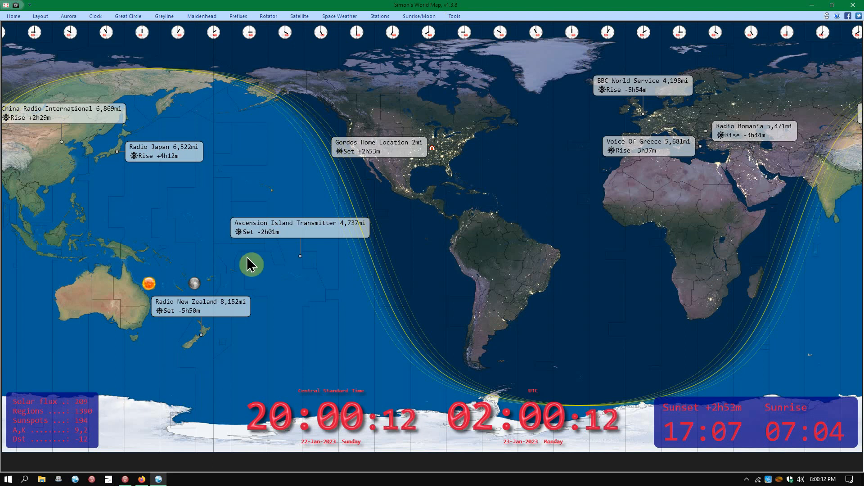
mouse_move(284, 245)
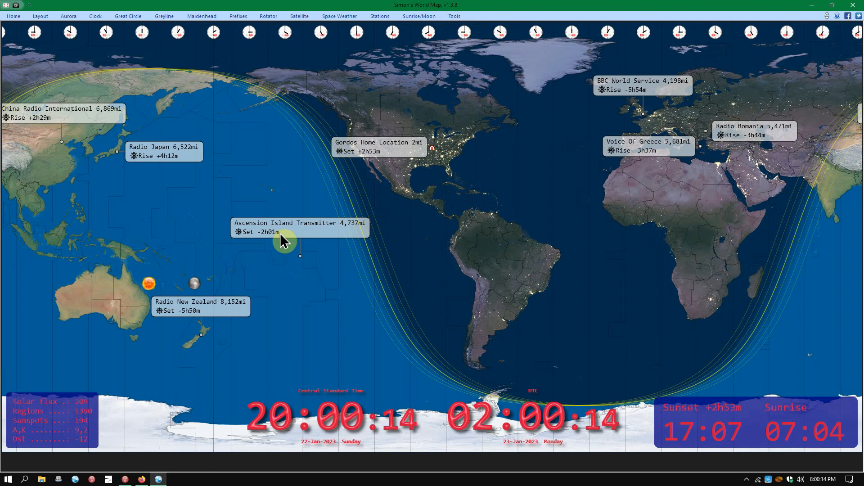
mouse_move(662, 272)
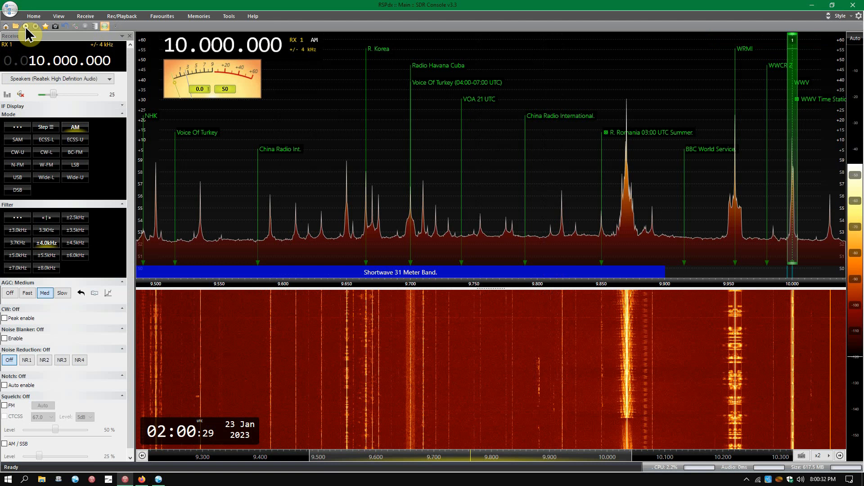
- Start receiving on the 31 meter shortwave band with the vintage analog meter displayed
click(362, 301)
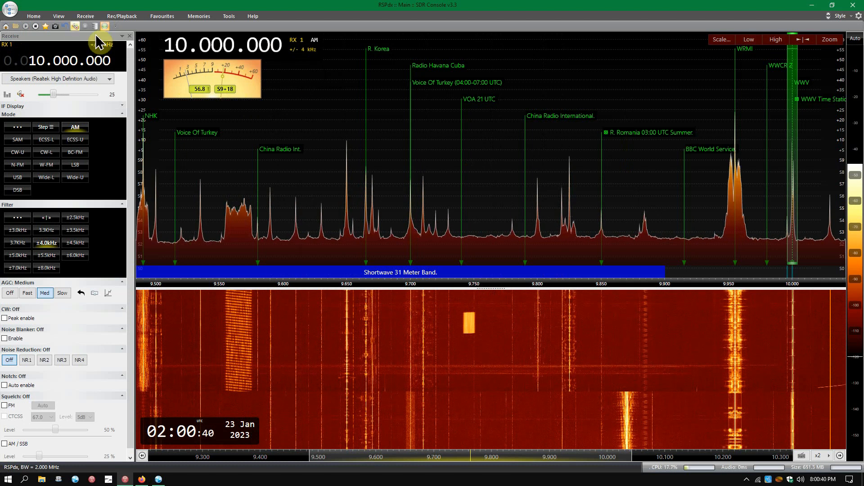
click(58, 16)
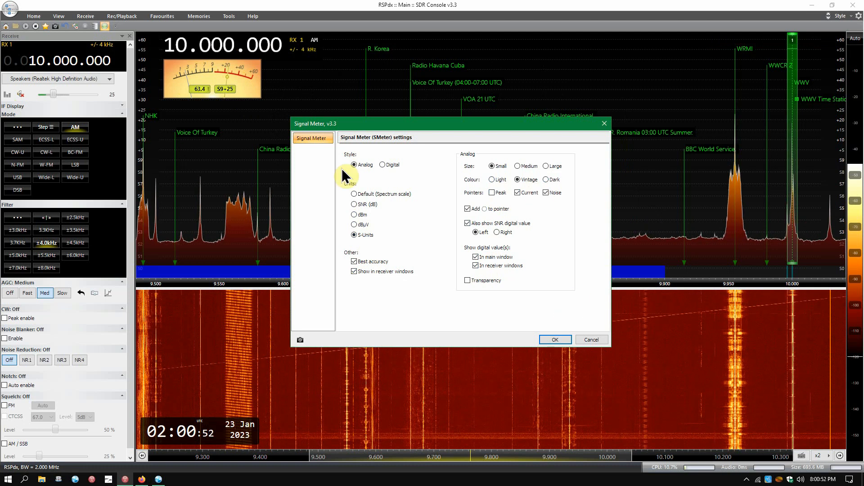
mouse_move(248, 127)
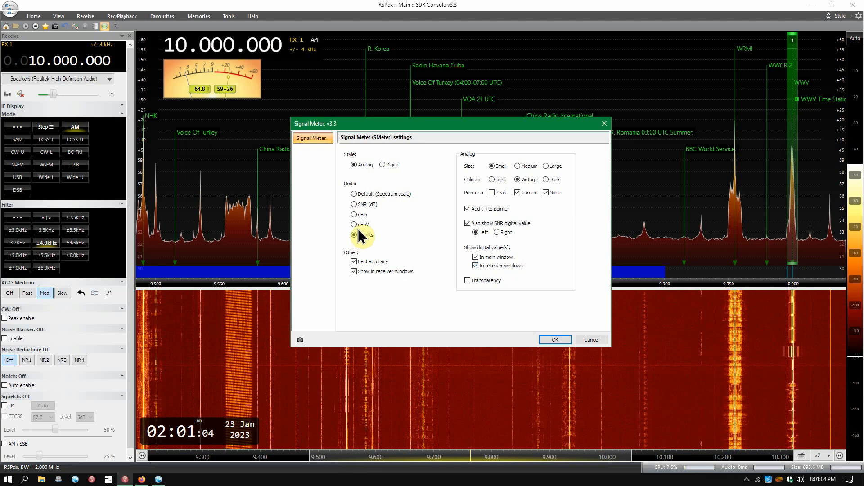
- Review the Signal Meter settings (analog, vintage colour, S-Units) and close the dialog
click(353, 235)
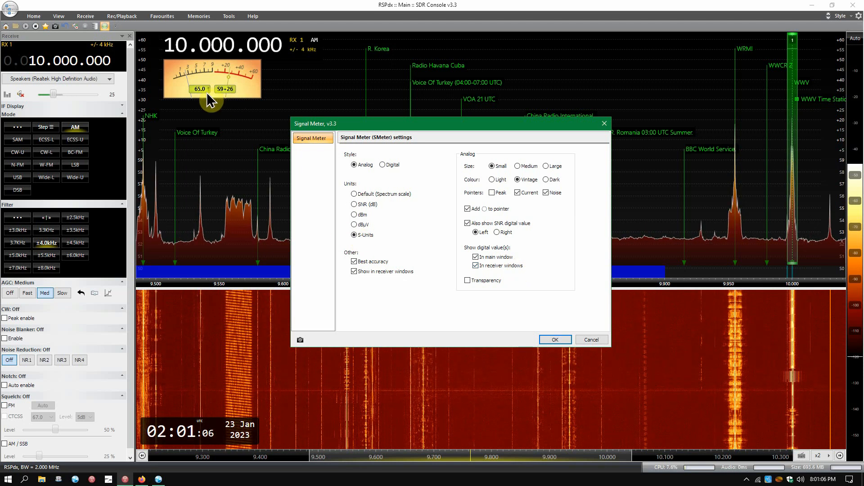
mouse_move(225, 98)
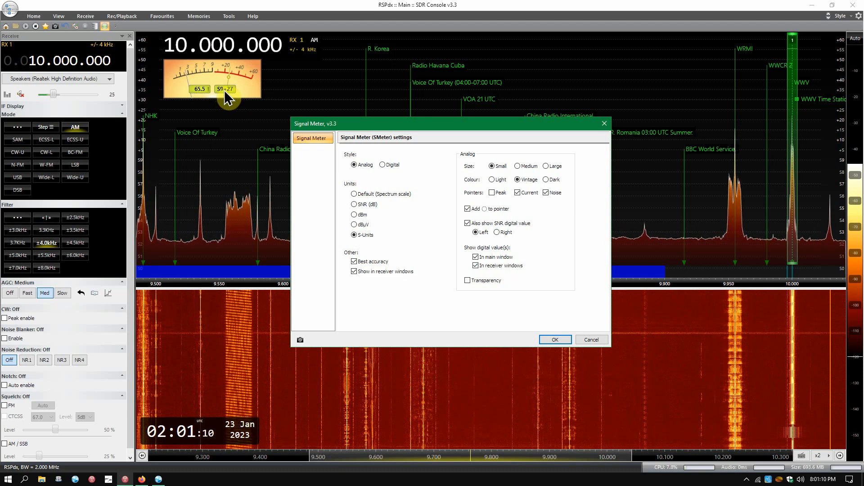
click(555, 339)
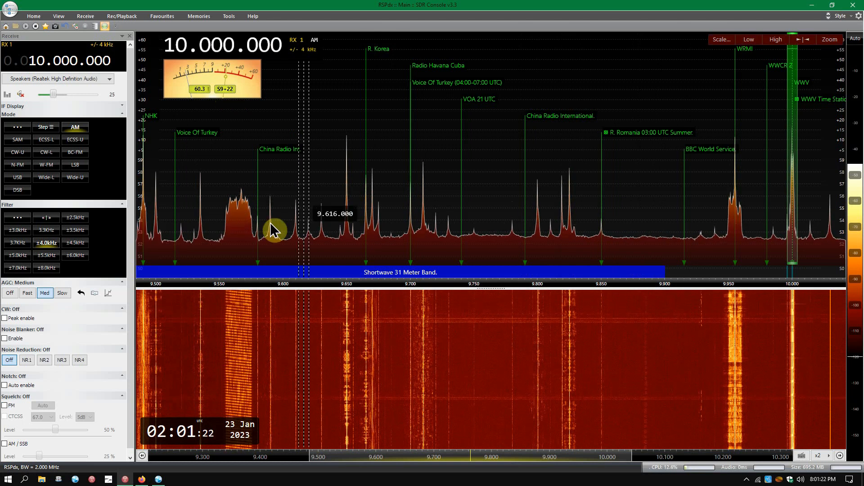
mouse_move(325, 226)
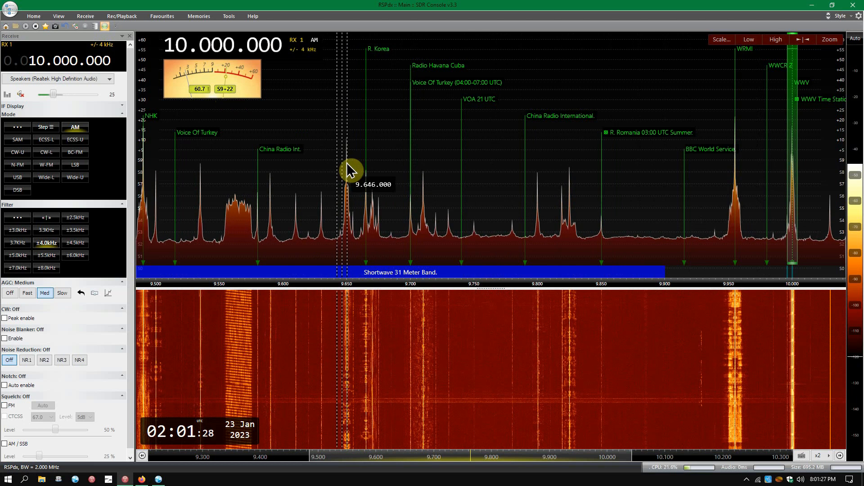
mouse_move(470, 210)
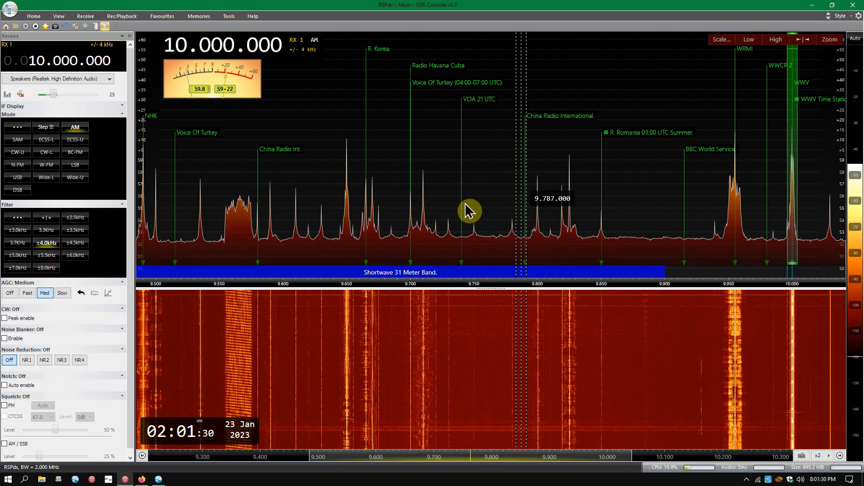